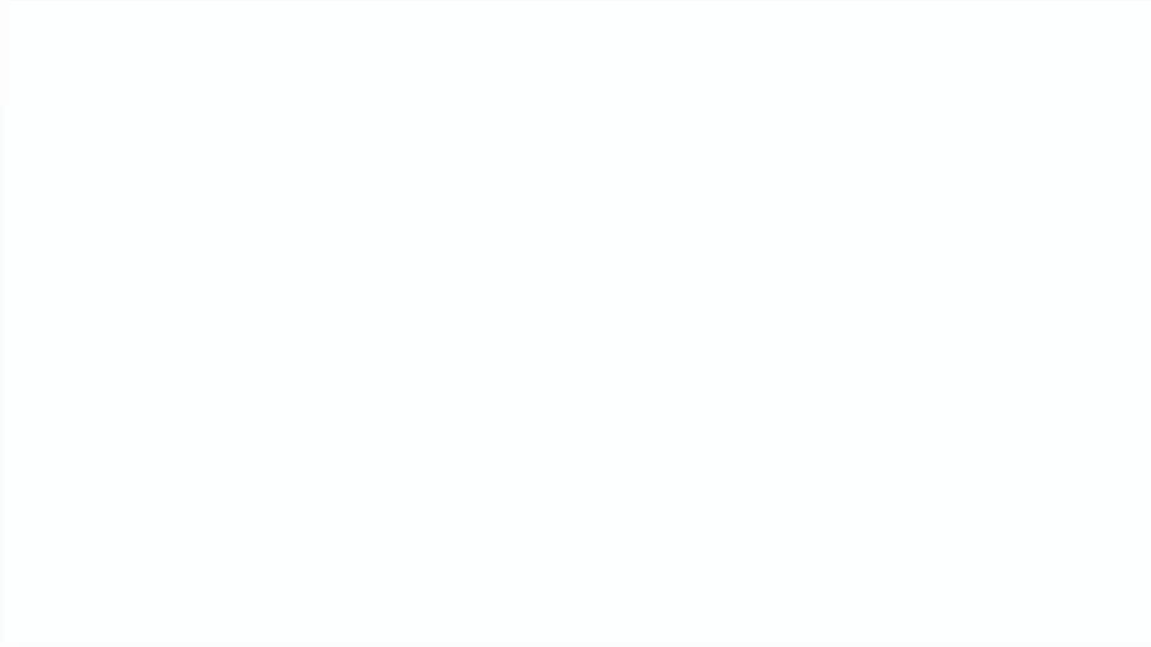
pyautogui.write('Solve p')
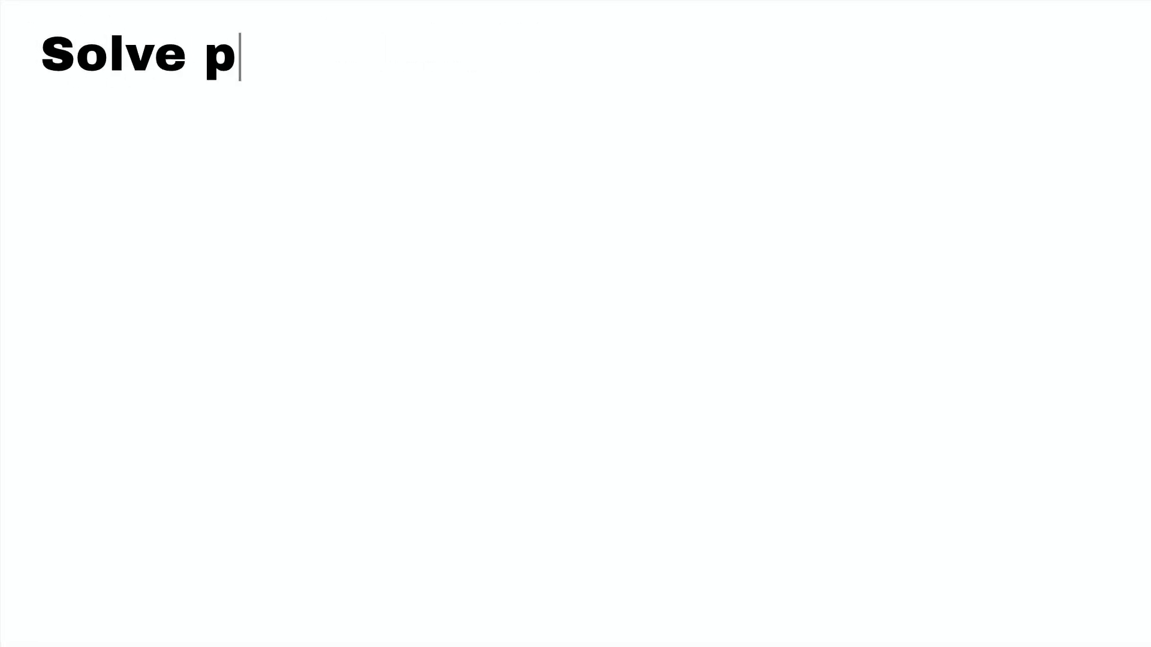
pyautogui.write('roblems')
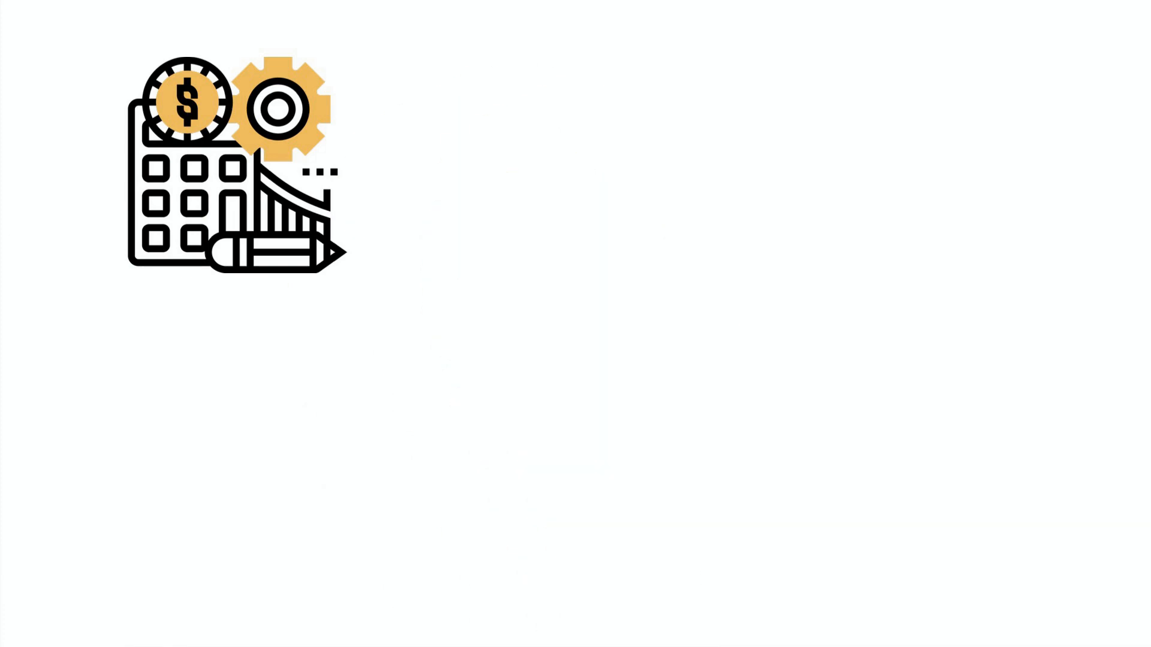
pyautogui.write('You ca')
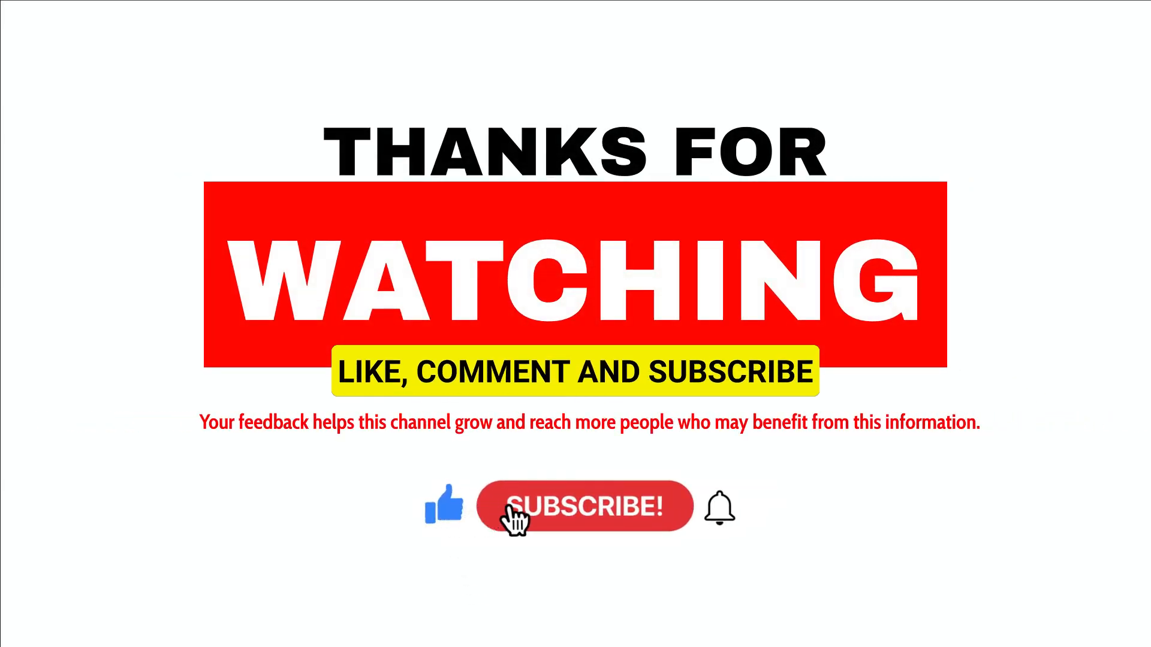
pyautogui.click(586, 506)
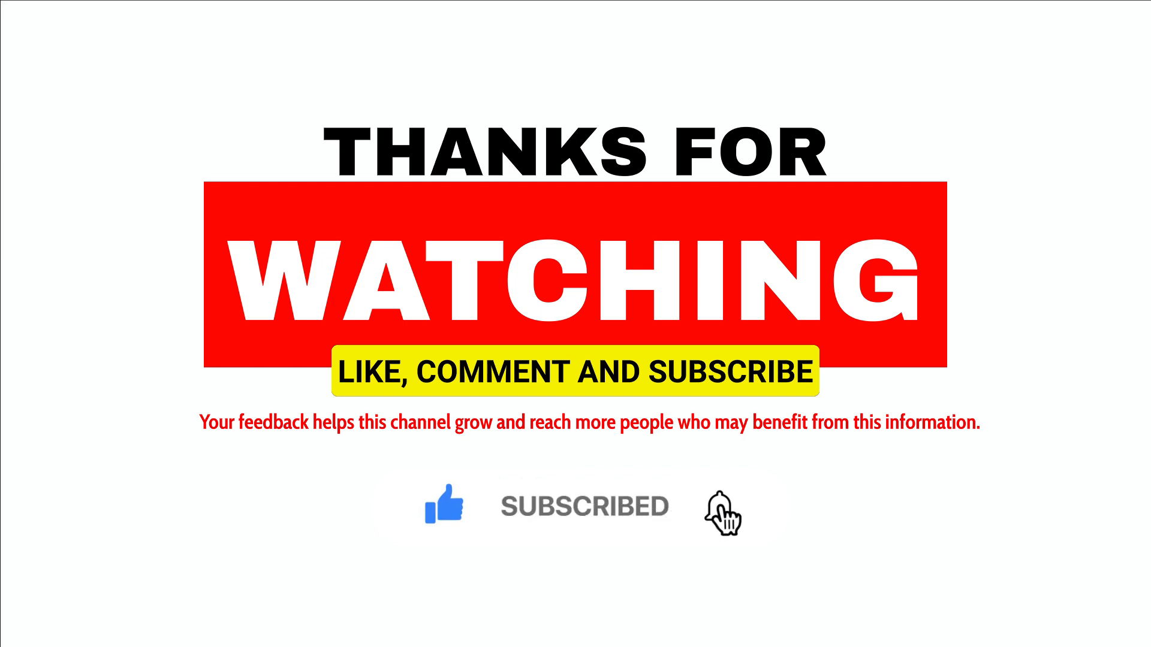
pyautogui.click(723, 506)
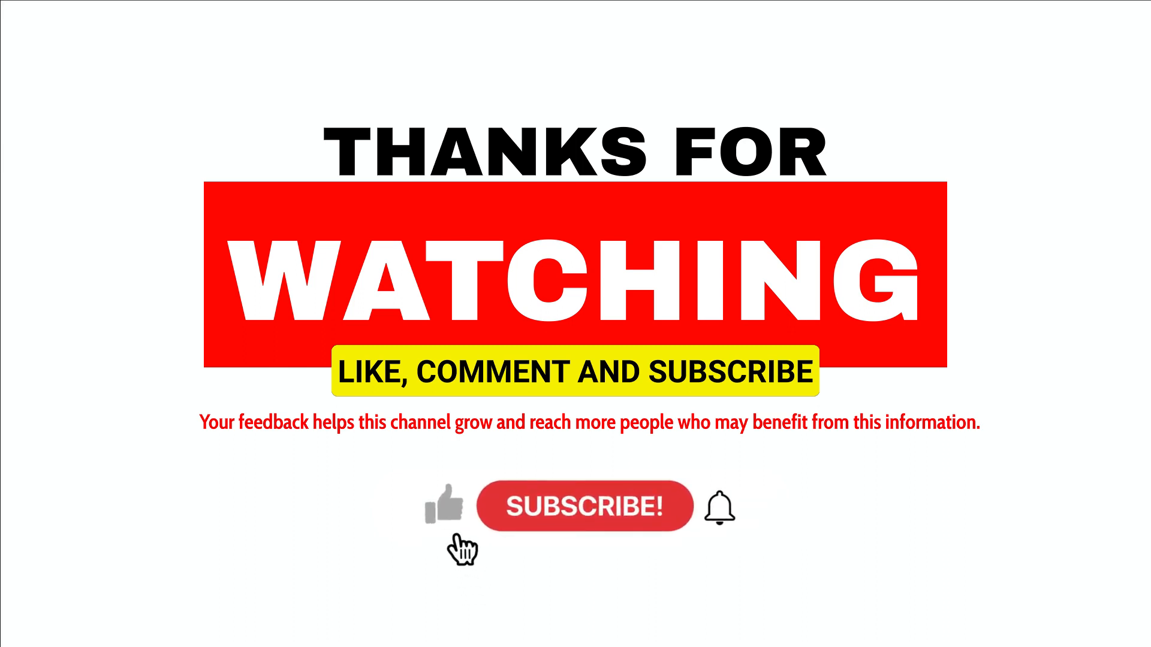
pyautogui.click(584, 506)
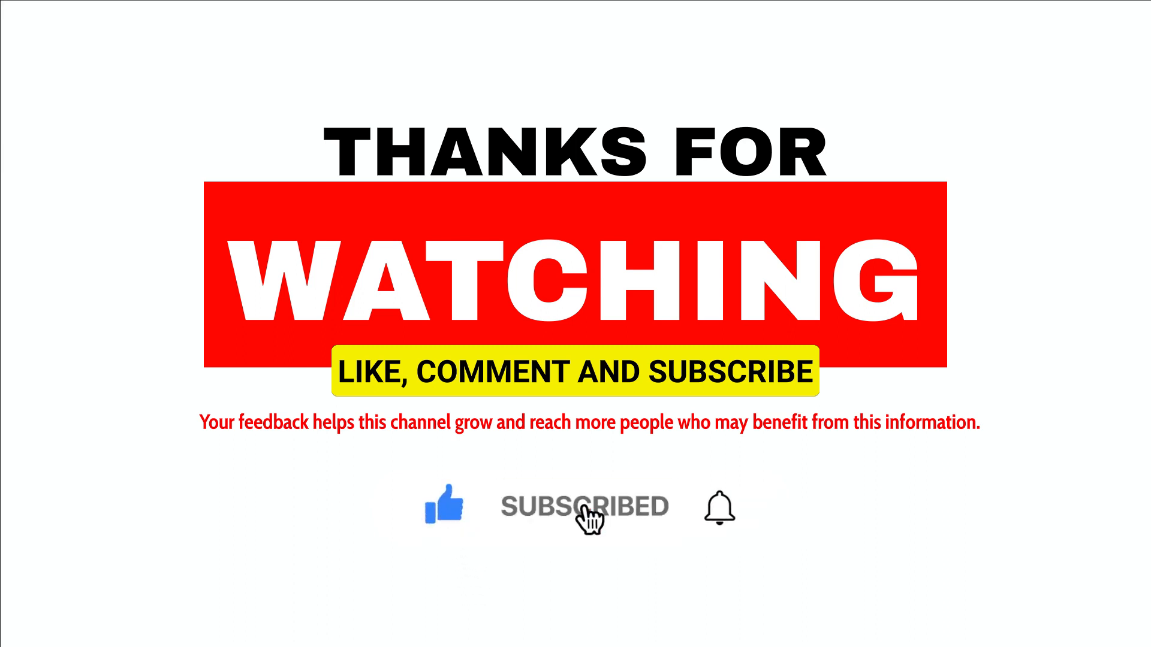